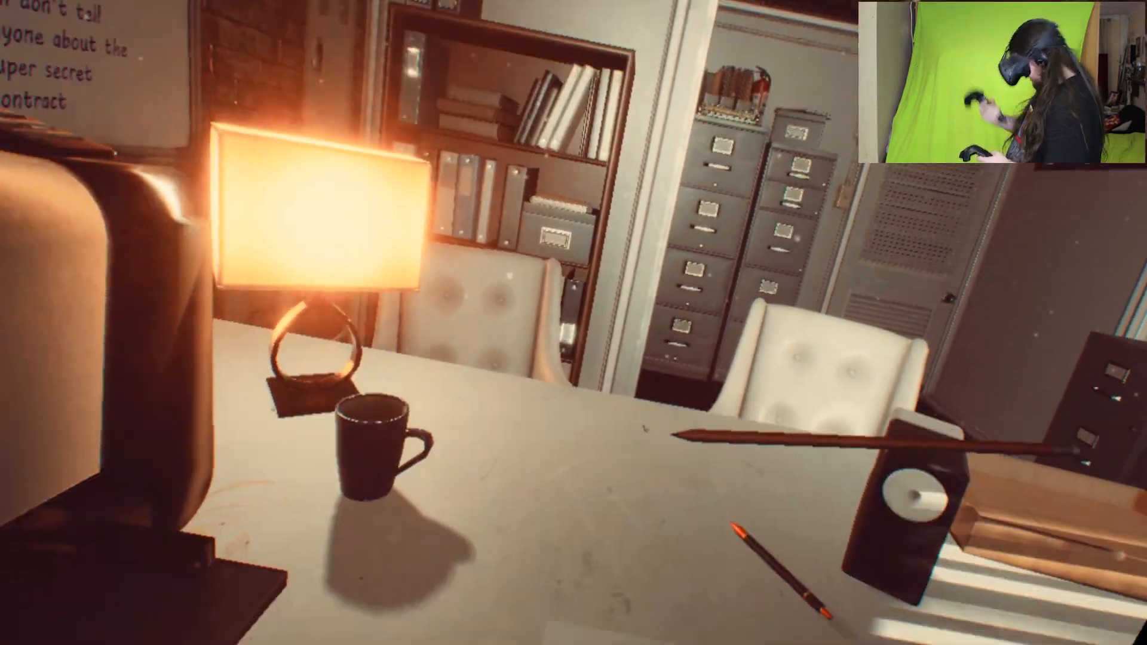
{"action": "mouse_move", "coordinate": [574, 323]}
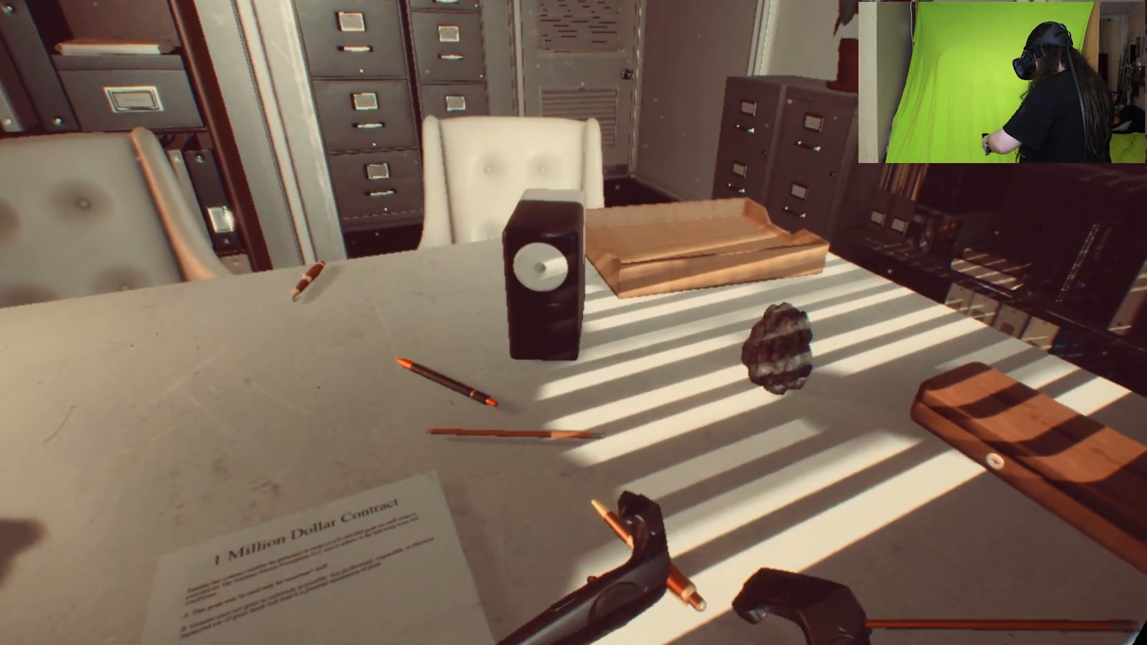
{"action": "mouse_move", "coordinate": [574, 323]}
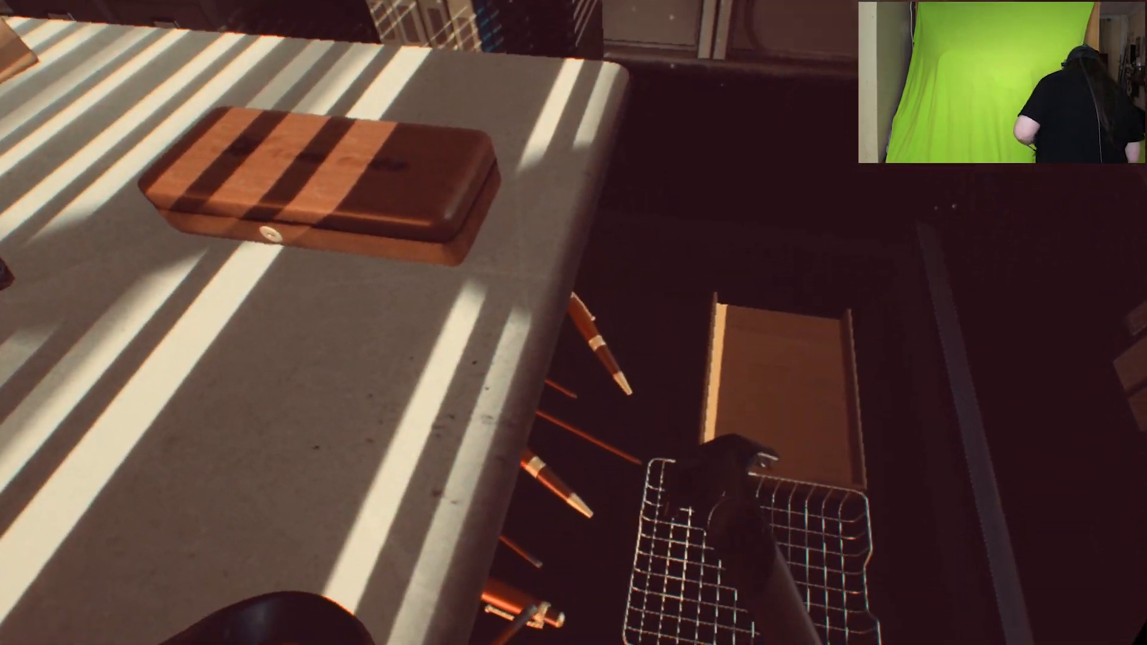
{"action": "mouse_move", "coordinate": [574, 322]}
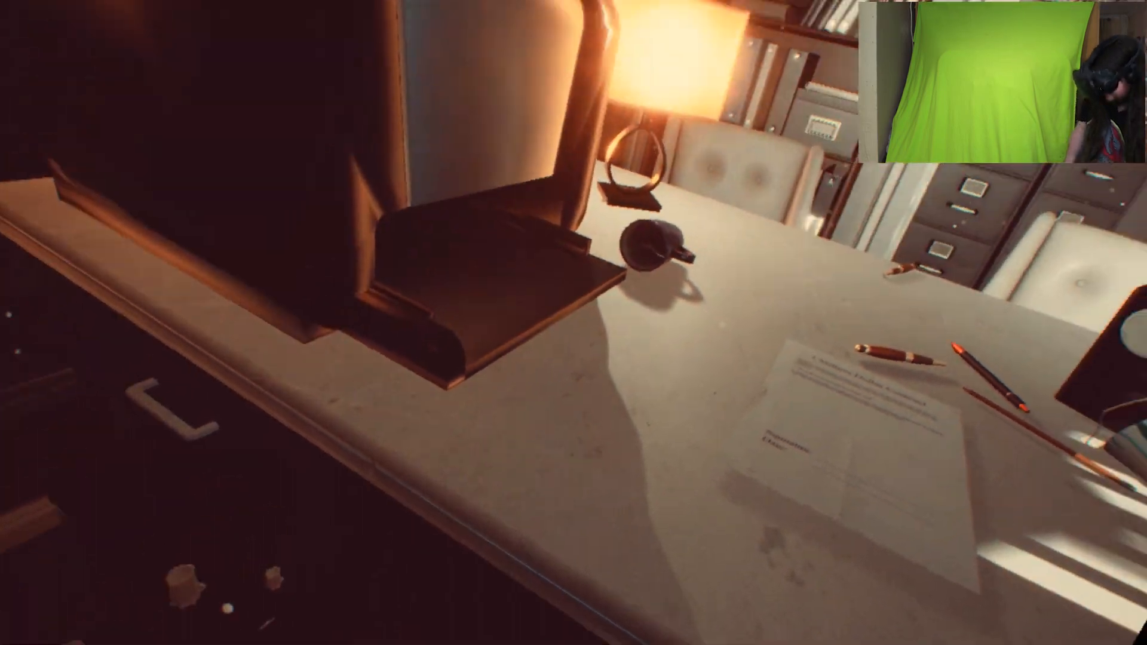
{"action": "mouse_move", "coordinate": [573, 323]}
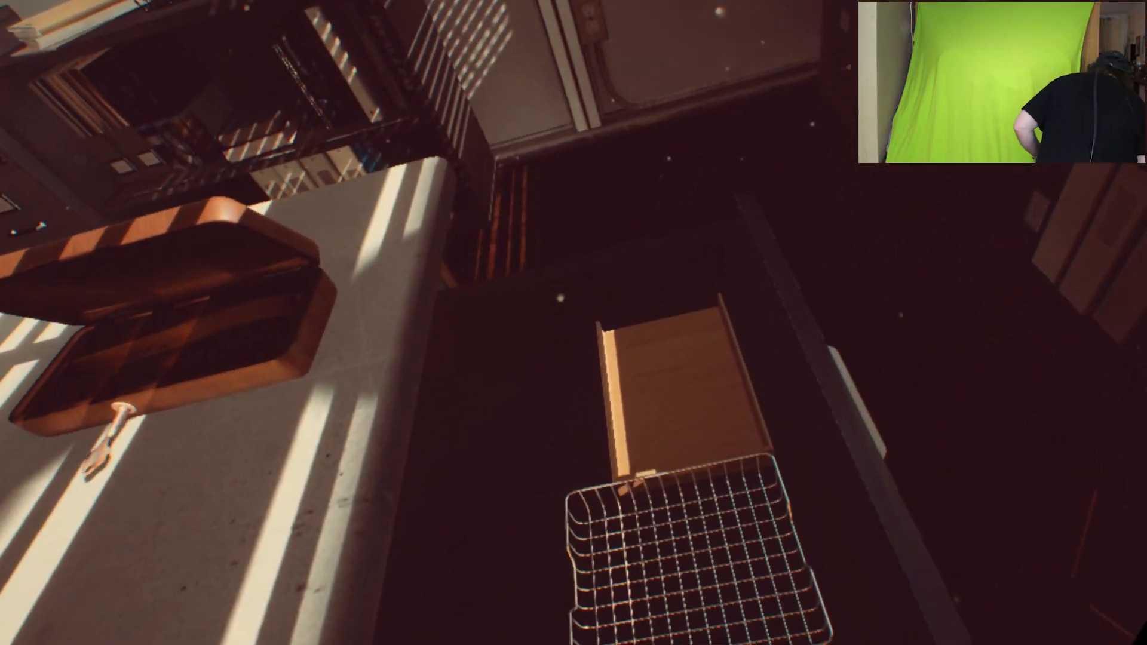
{"action": "mouse_move", "coordinate": [574, 322]}
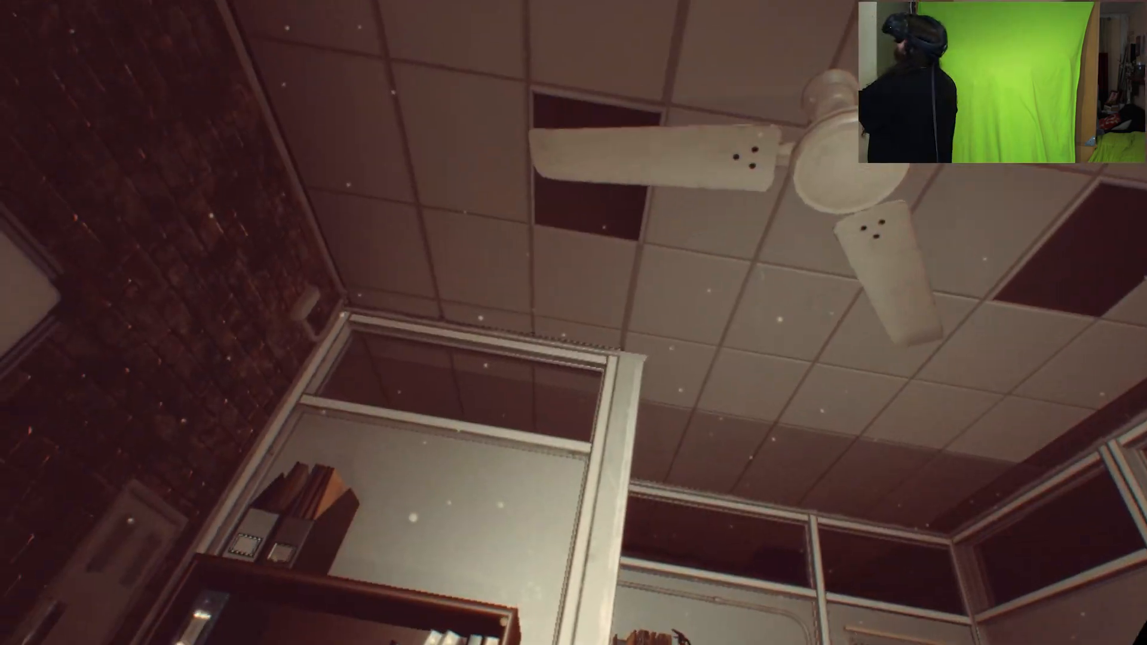
{"action": "mouse_move", "coordinate": [574, 323]}
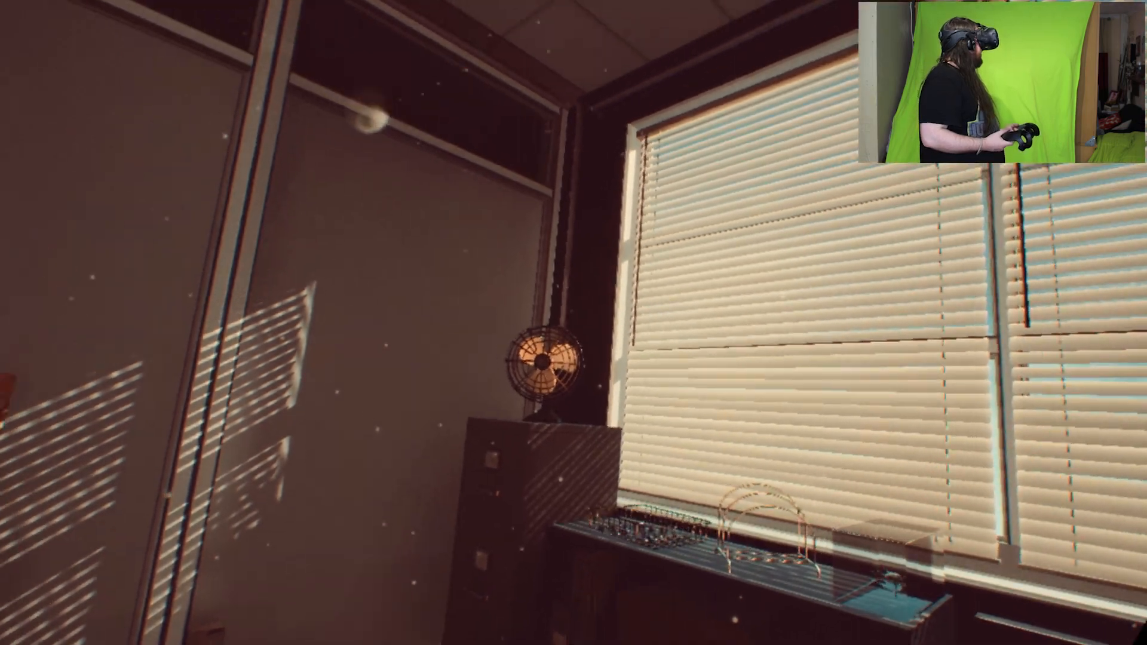